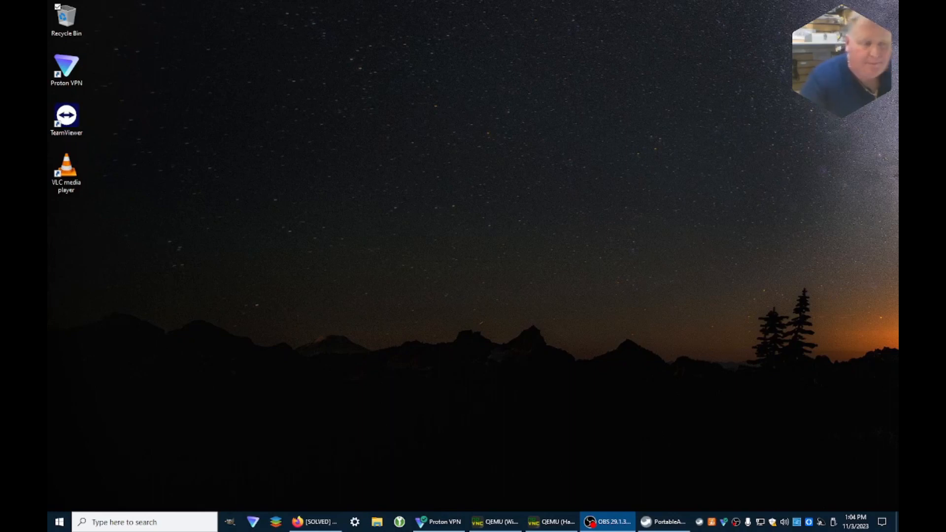
Step: Launch Macrorit Partition Expert from the PortableApps Disk Tools list
{"action": "left_click", "coordinate": [663, 522]}
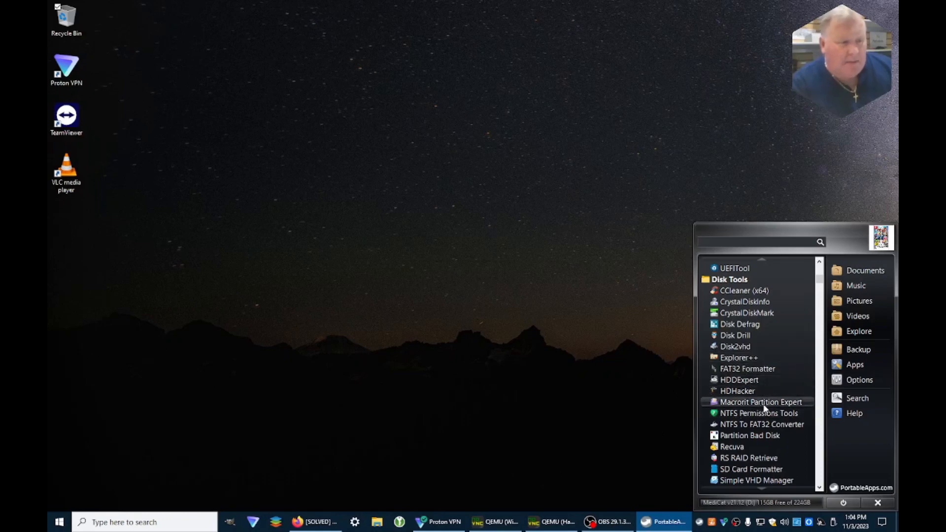
{"action": "mouse_move", "coordinate": [760, 402]}
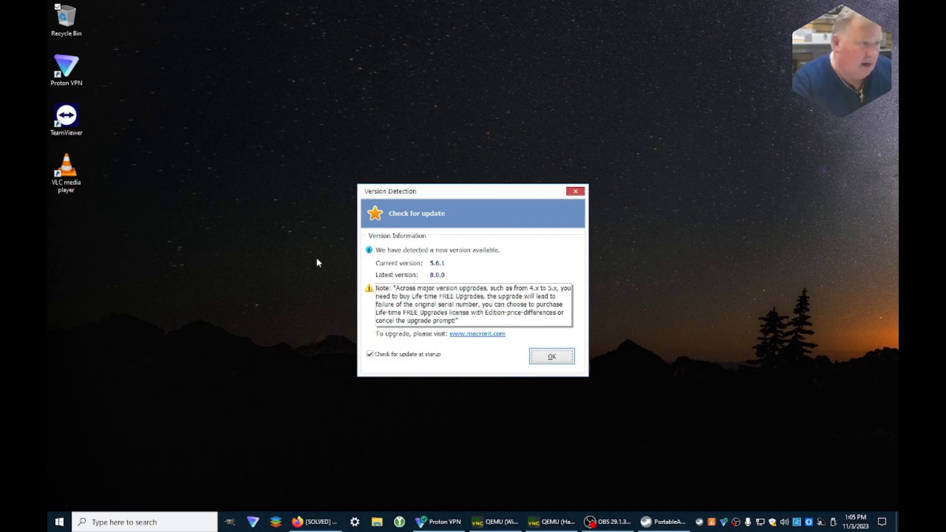
{"action": "mouse_move", "coordinate": [554, 412]}
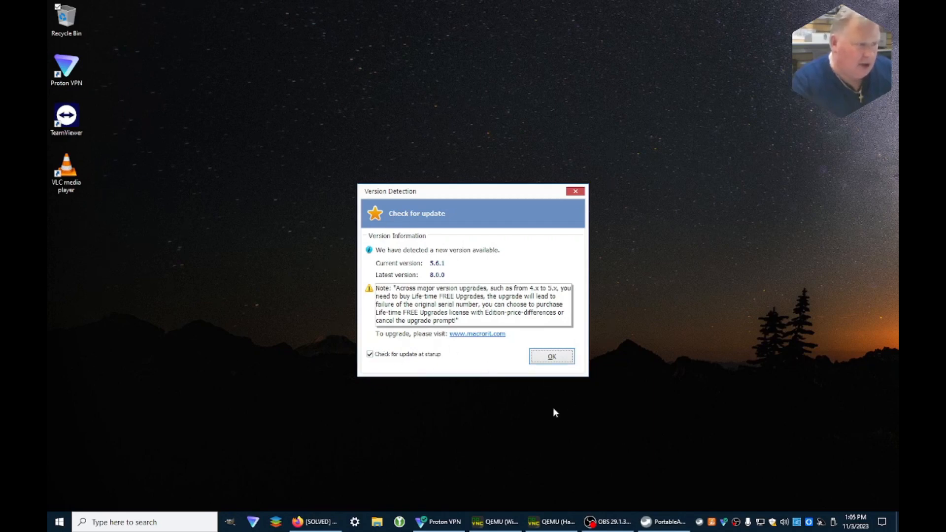
Step: Dismiss the version 8.0.0 notice to reach the main disk and volume list
{"action": "left_click", "coordinate": [550, 356]}
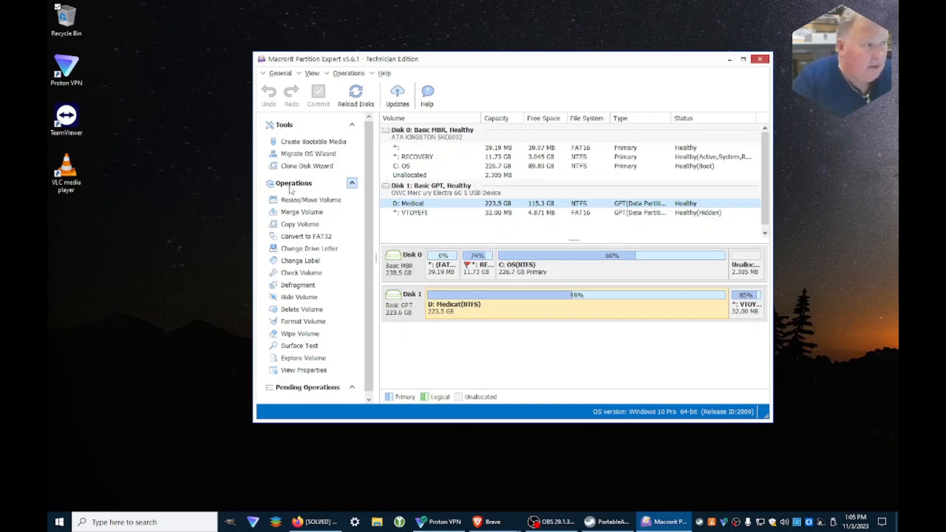
{"action": "mouse_move", "coordinate": [577, 272]}
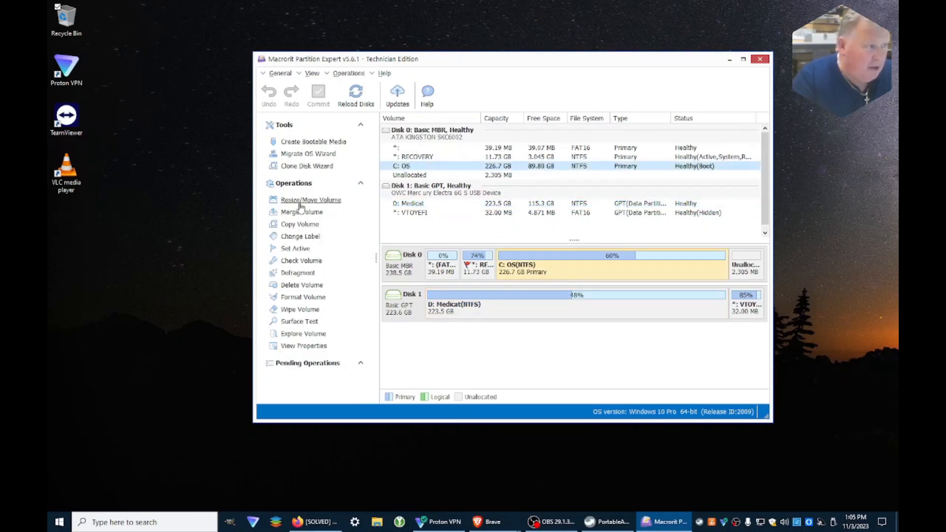
{"action": "left_click", "coordinate": [310, 200]}
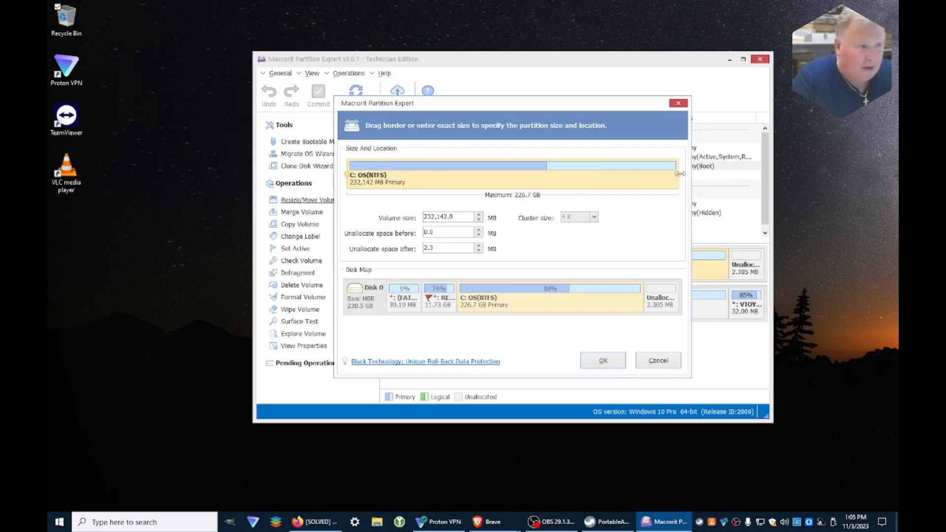
{"action": "left_click_drag", "start_coordinate": [679, 174], "coordinate": [625, 173]}
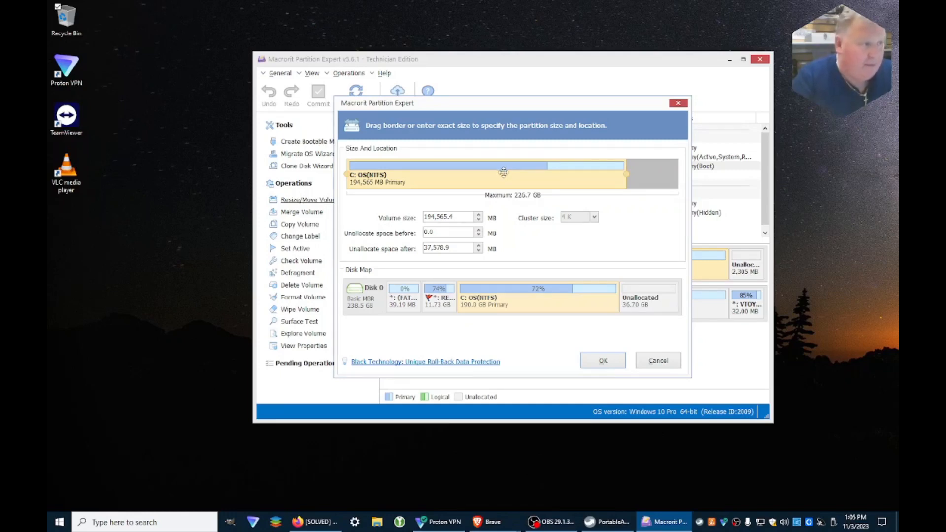
{"action": "mouse_move", "coordinate": [636, 190]}
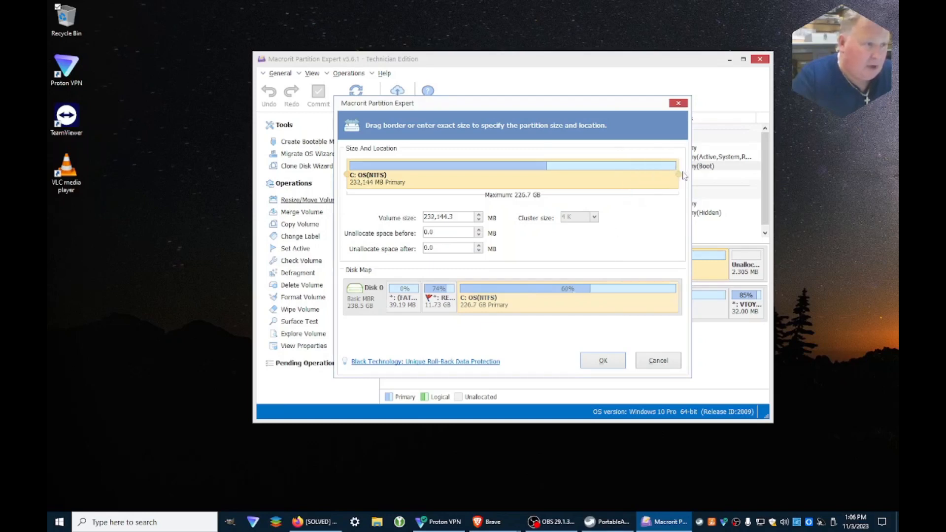
{"action": "mouse_move", "coordinate": [639, 375]}
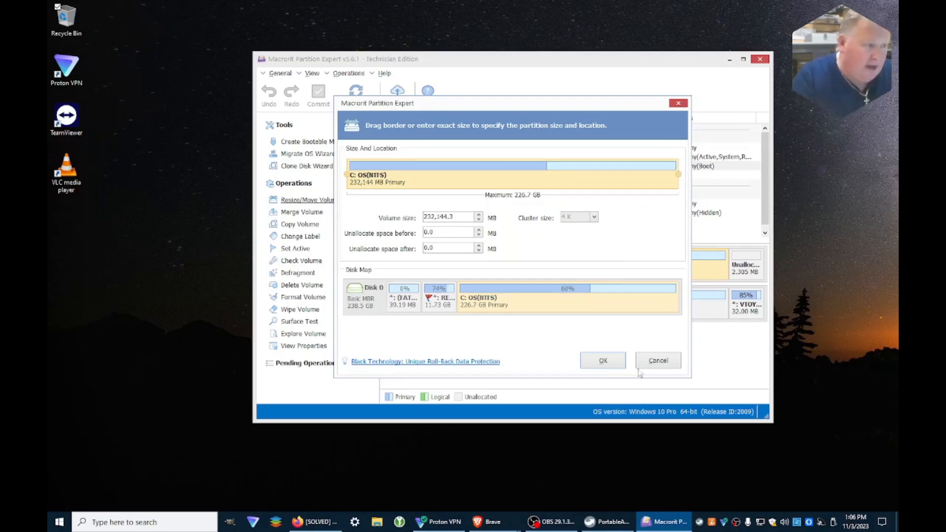
{"action": "left_click", "coordinate": [657, 360]}
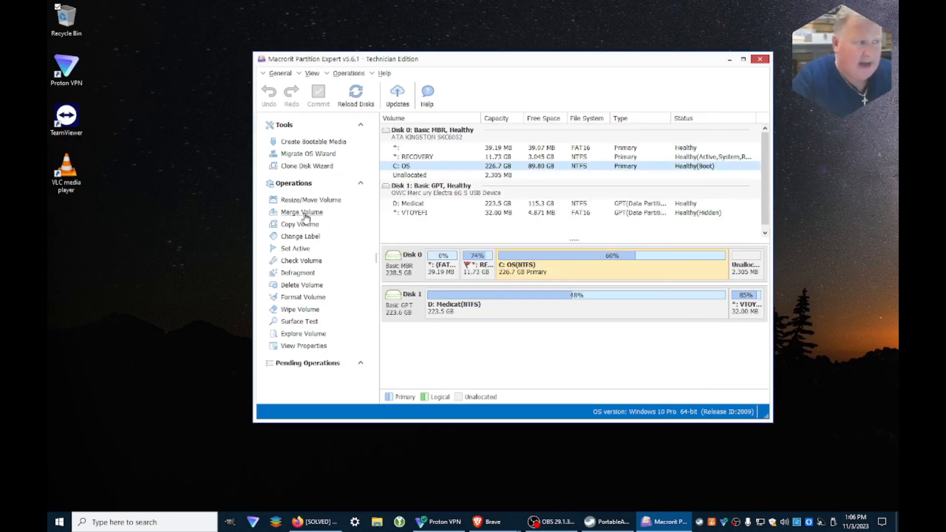
{"action": "mouse_move", "coordinate": [307, 224]}
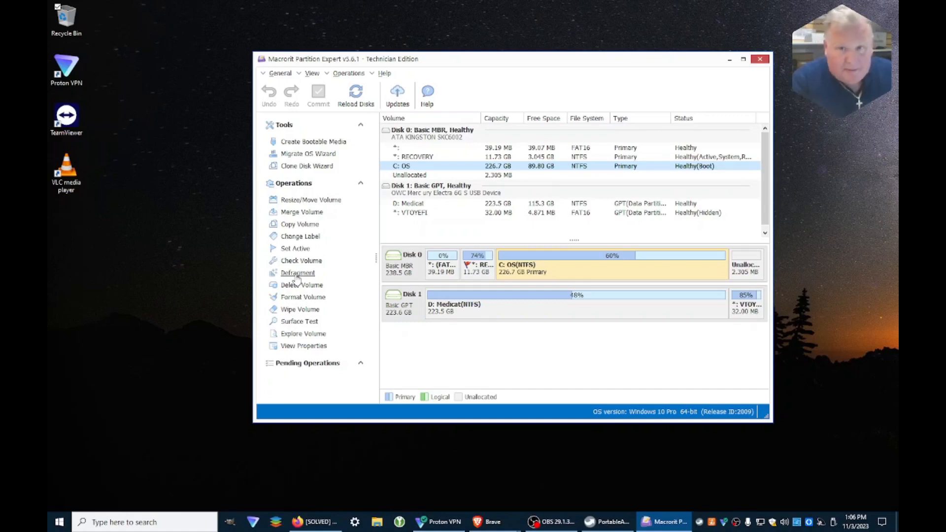
{"action": "mouse_move", "coordinate": [302, 285]}
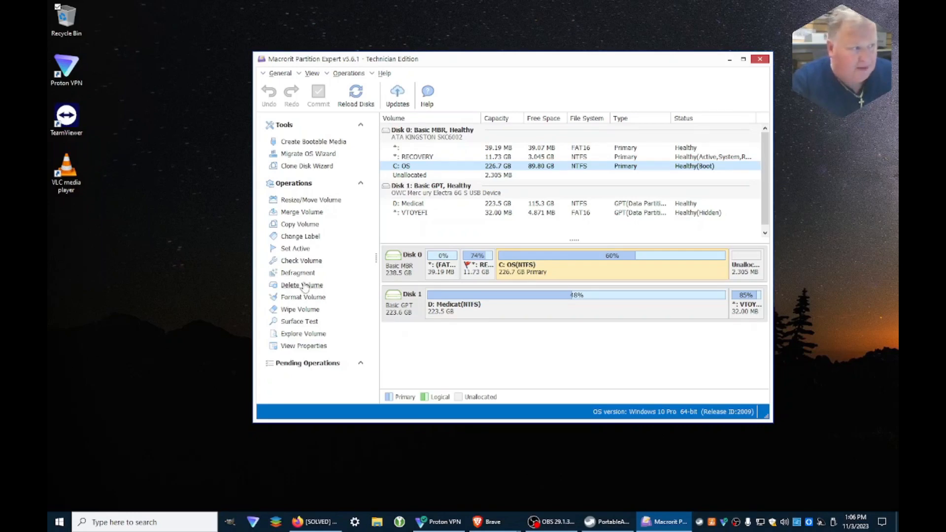
{"action": "mouse_move", "coordinate": [310, 288]}
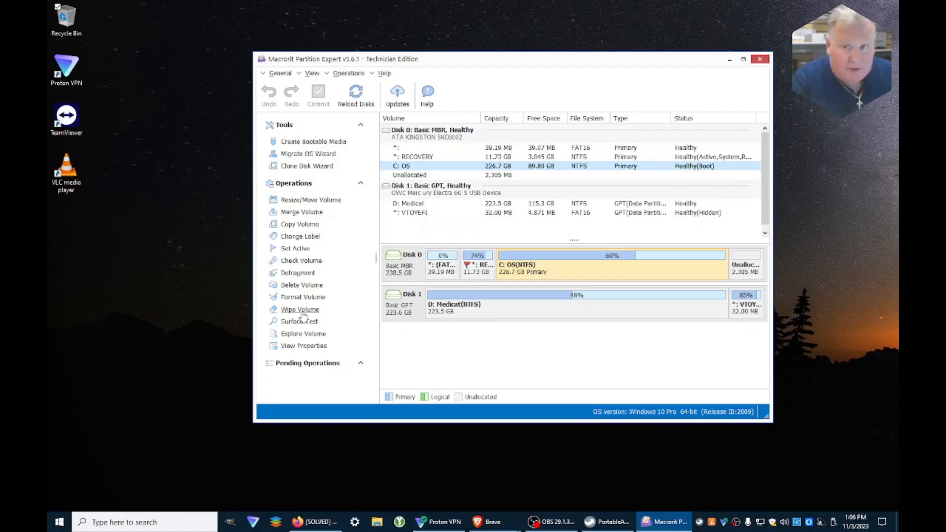
{"action": "mouse_move", "coordinate": [298, 322]}
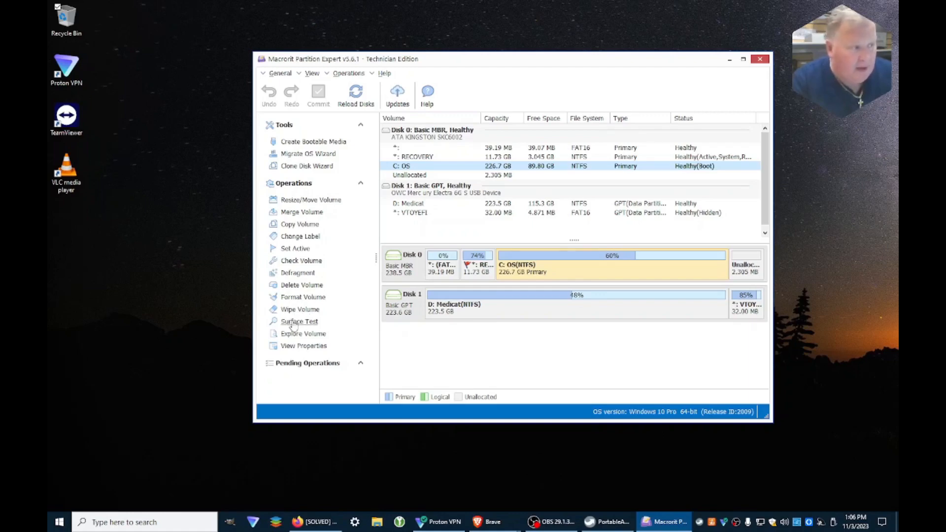
Step: Bring up the bad-sector Surface Test window for Disk 0 (Kingston)
{"action": "left_click", "coordinate": [299, 321]}
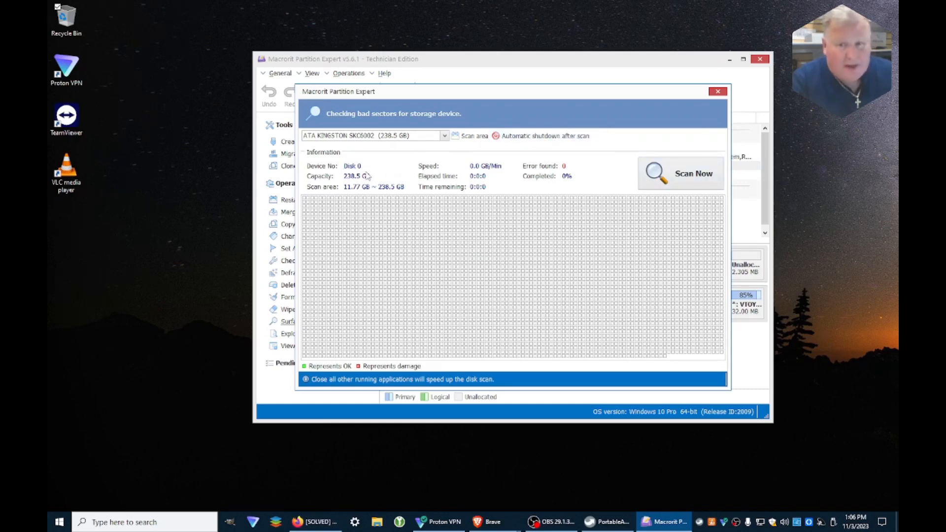
Step: Start the bad-sector surface scan on Disk 0
{"action": "left_click", "coordinate": [693, 174]}
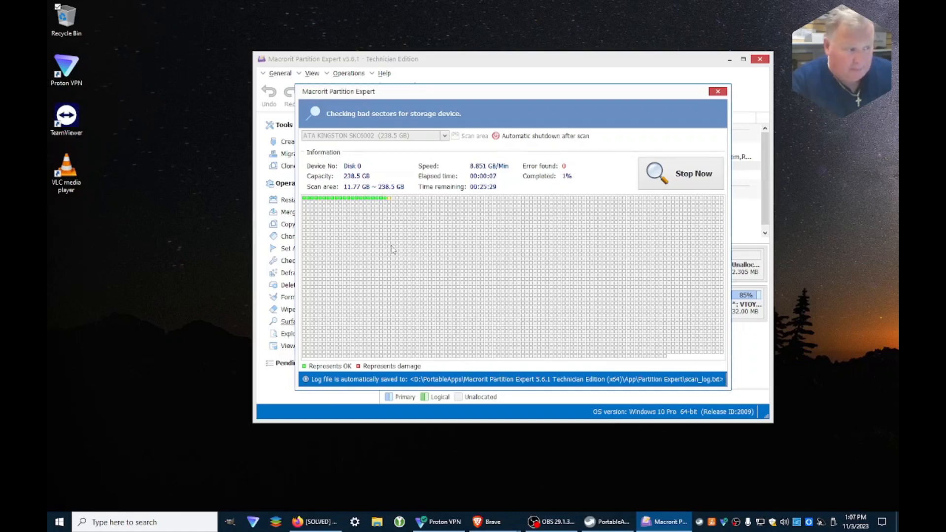
{"action": "mouse_move", "coordinate": [423, 366]}
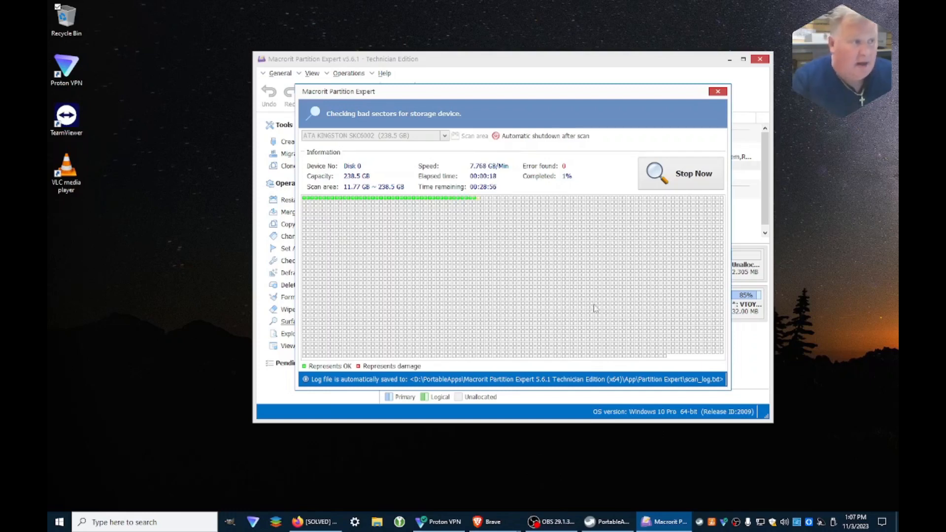
{"action": "mouse_move", "coordinate": [600, 300]}
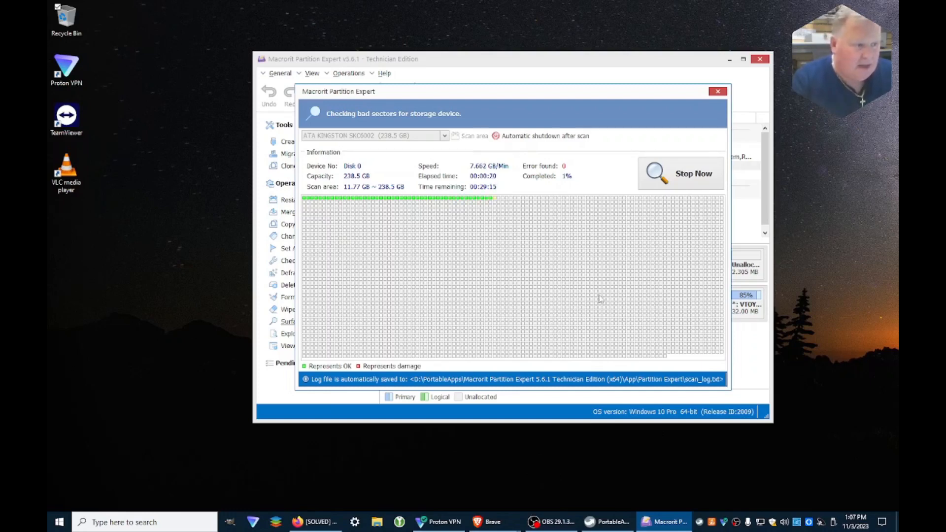
{"action": "mouse_move", "coordinate": [439, 262]}
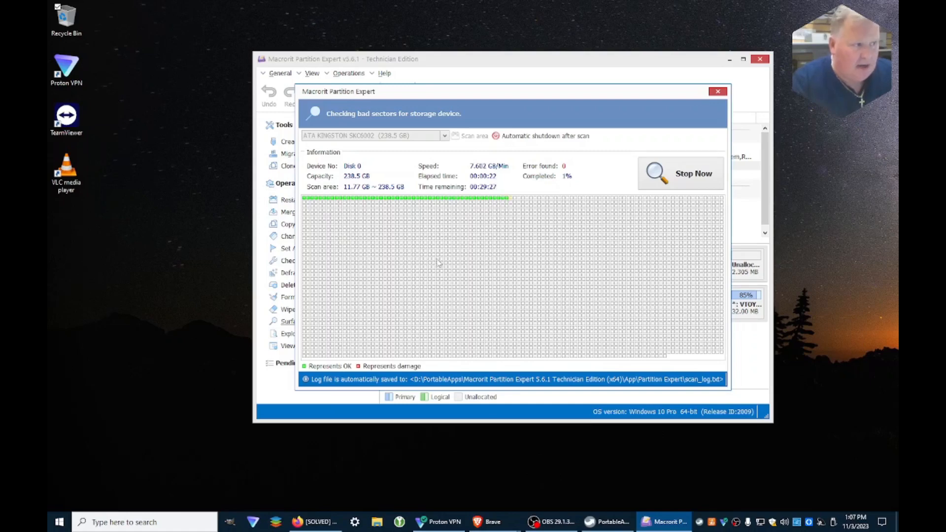
{"action": "mouse_move", "coordinate": [737, 127]}
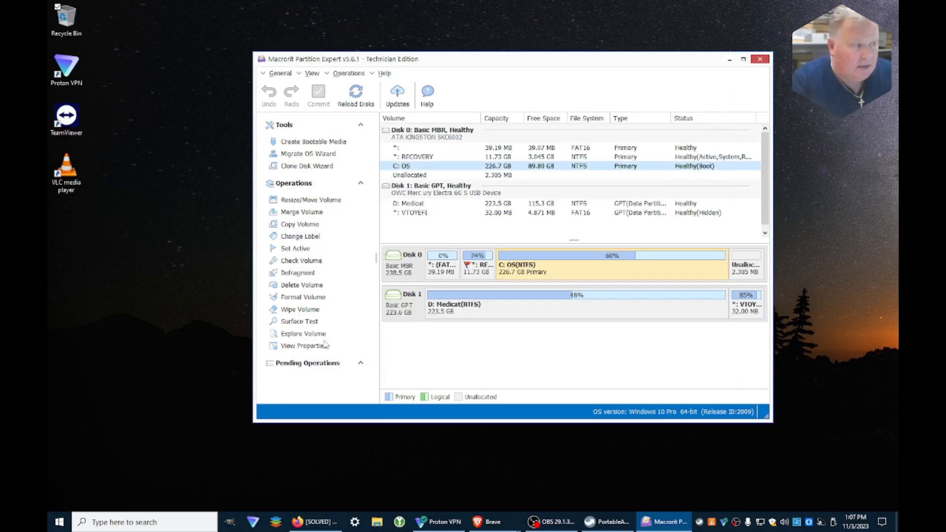
{"action": "left_click", "coordinate": [304, 334]}
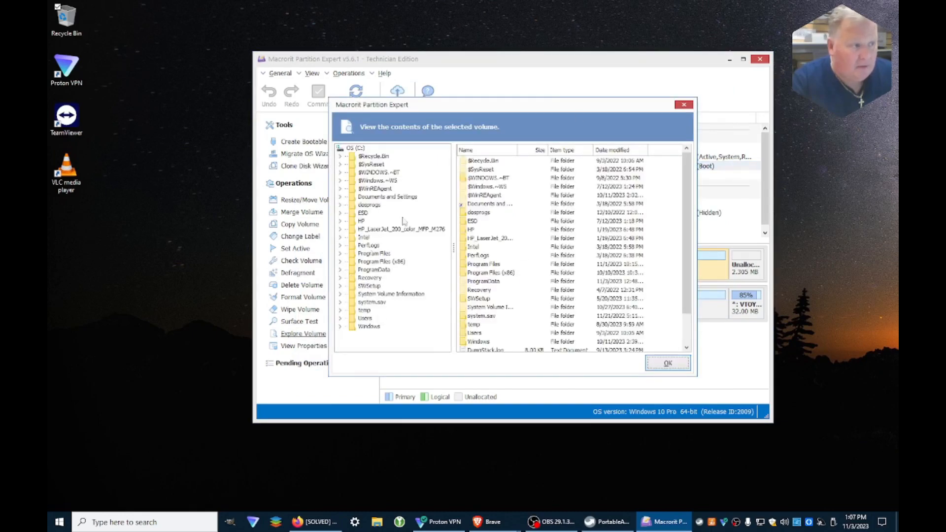
{"action": "left_click", "coordinate": [667, 362]}
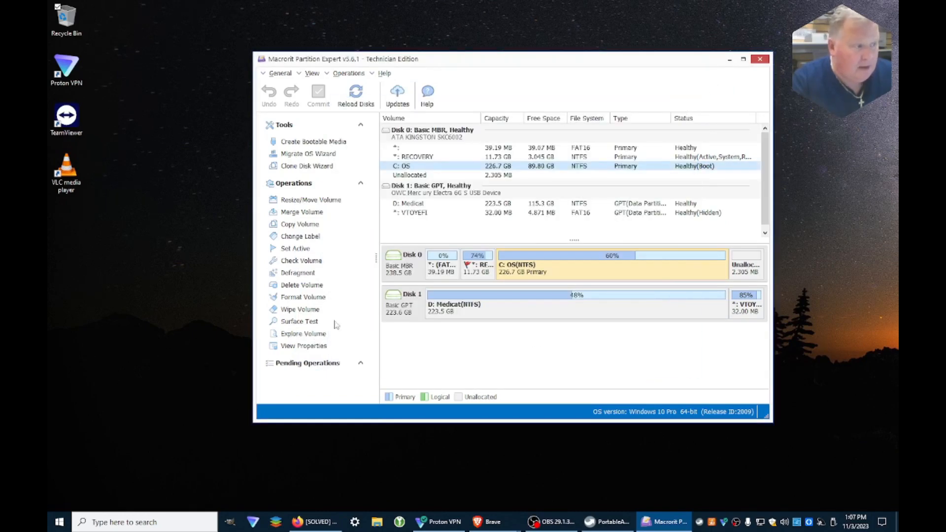
{"action": "left_click", "coordinate": [303, 346]}
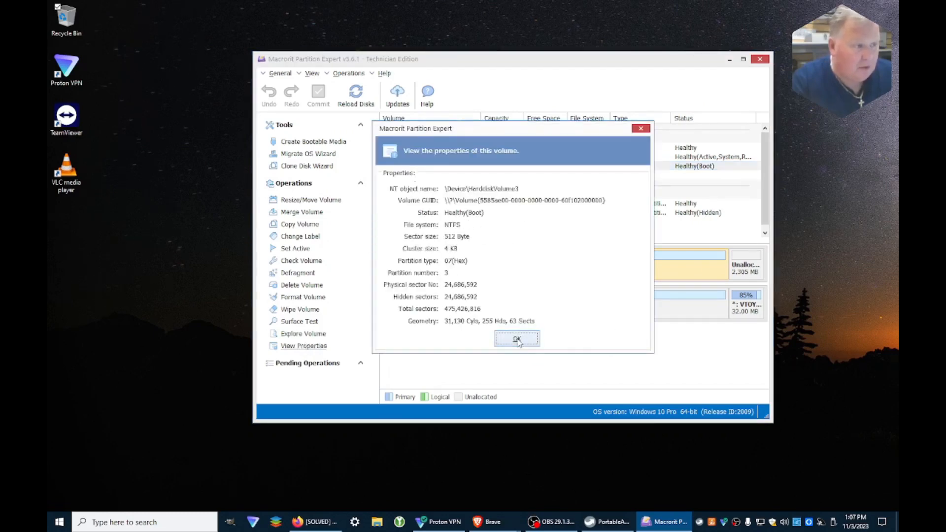
{"action": "left_click", "coordinate": [515, 338]}
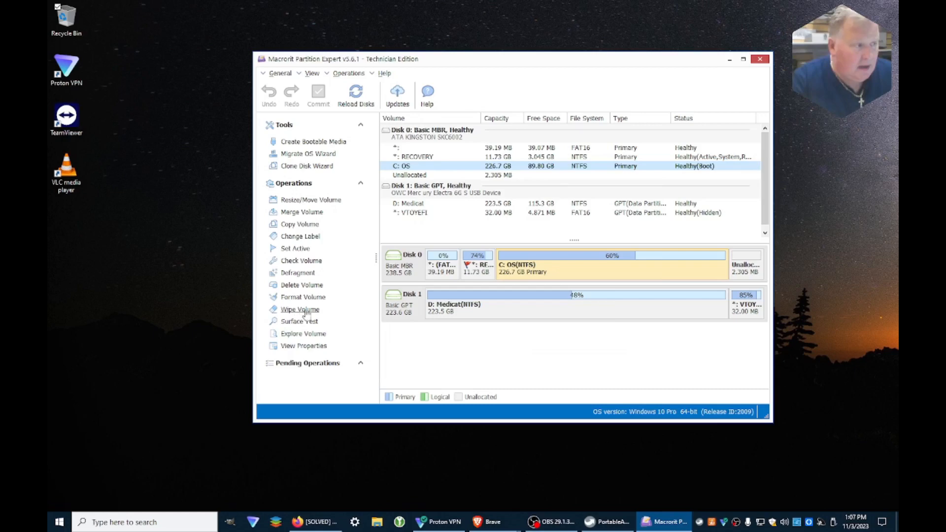
{"action": "mouse_move", "coordinate": [304, 267]}
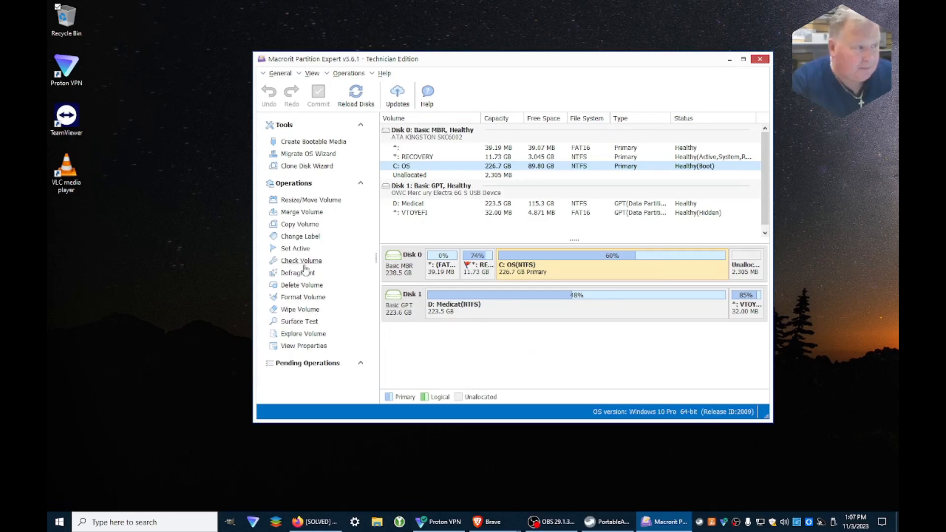
Step: Set the C: volume check to fix errors and repair bad sectors, then cancel without running
{"action": "left_click", "coordinate": [302, 260]}
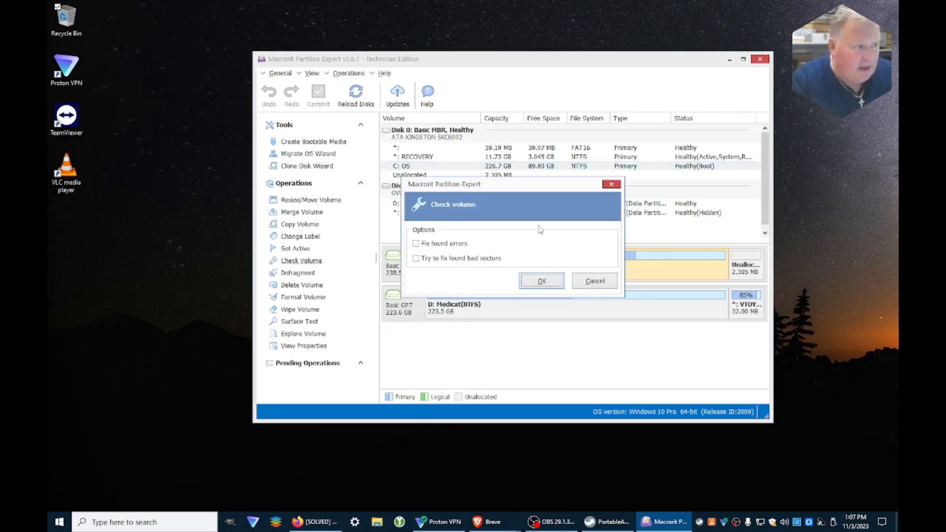
{"action": "mouse_move", "coordinate": [523, 205]}
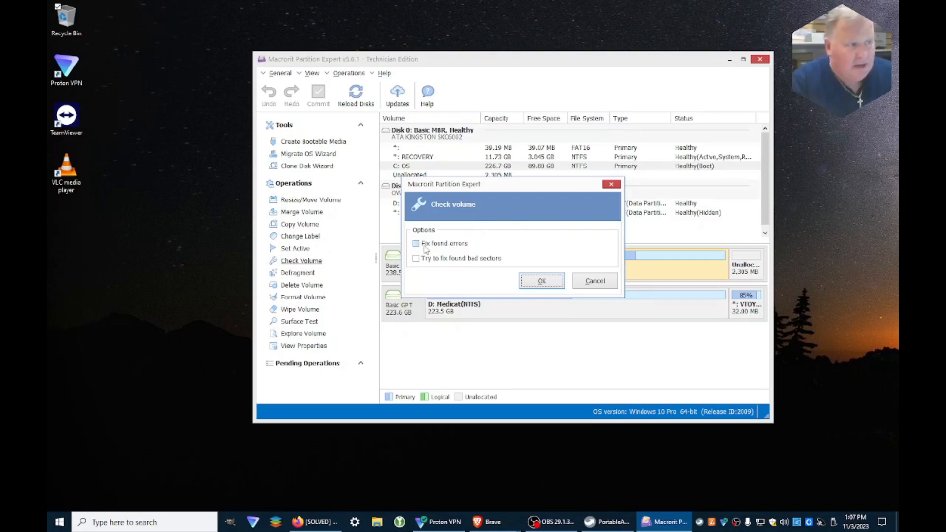
{"action": "left_click", "coordinate": [416, 244]}
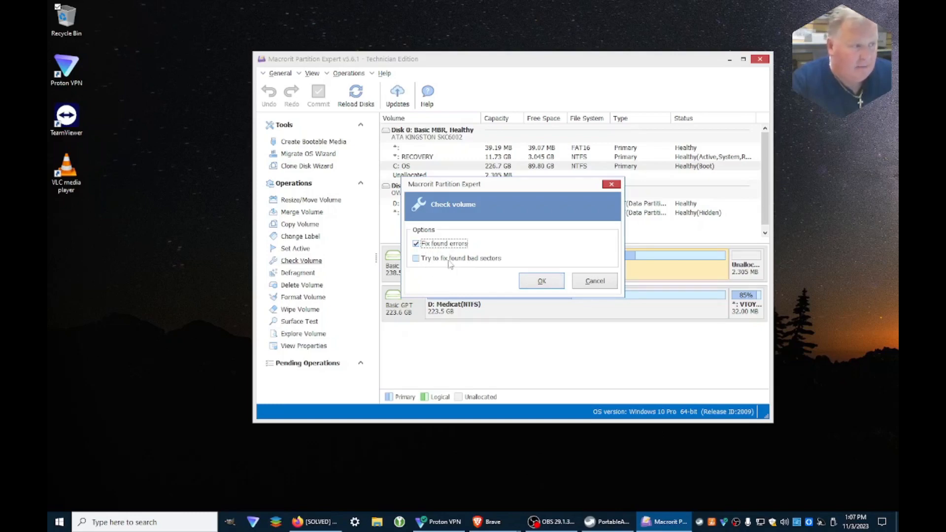
{"action": "left_click", "coordinate": [416, 258]}
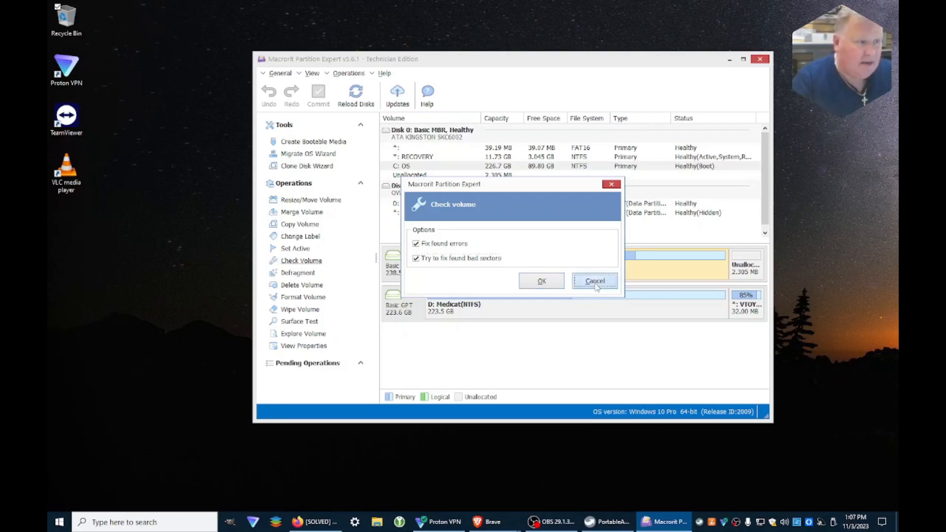
{"action": "left_click", "coordinate": [593, 281]}
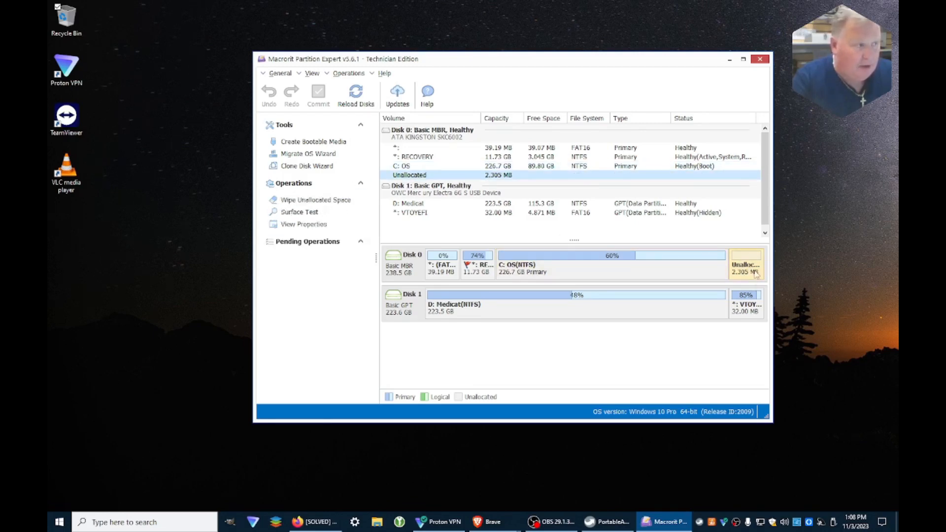
{"action": "left_click", "coordinate": [609, 263]}
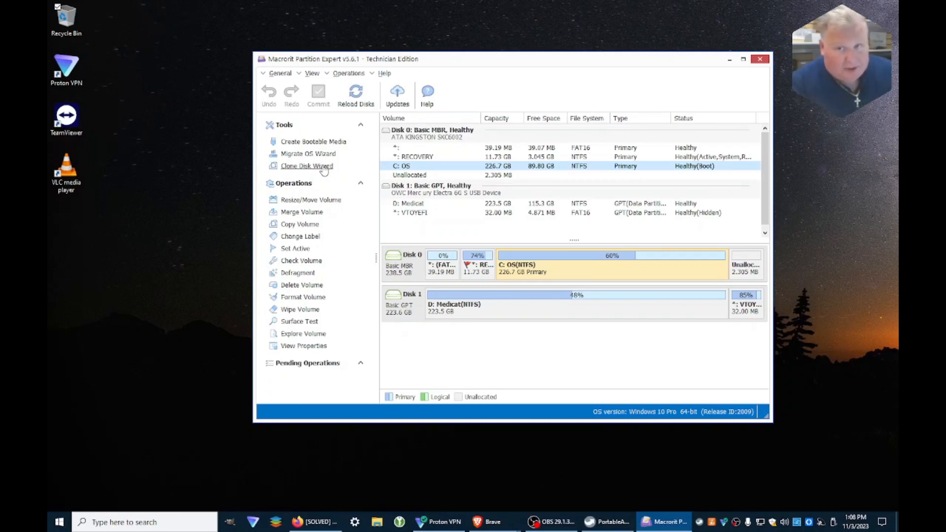
{"action": "mouse_move", "coordinate": [466, 234]}
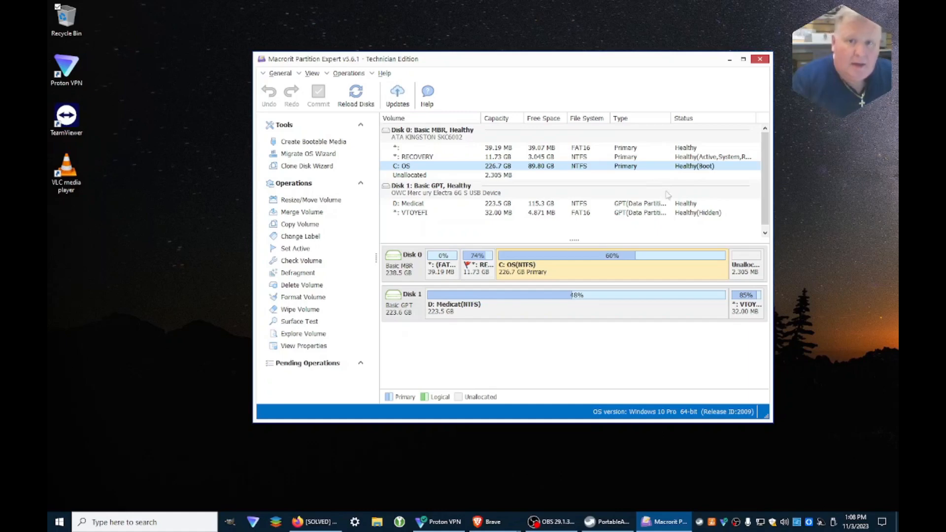
{"action": "mouse_move", "coordinate": [728, 171]}
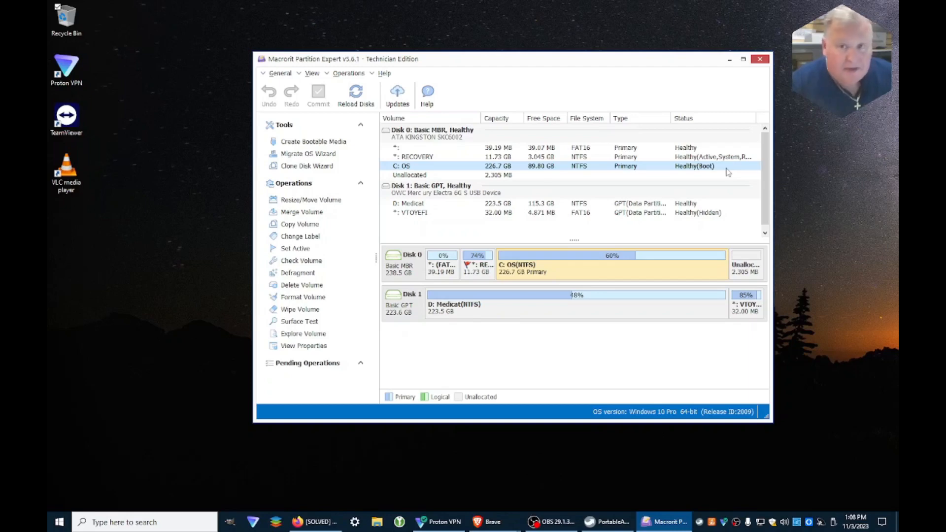
{"action": "mouse_move", "coordinate": [664, 281]}
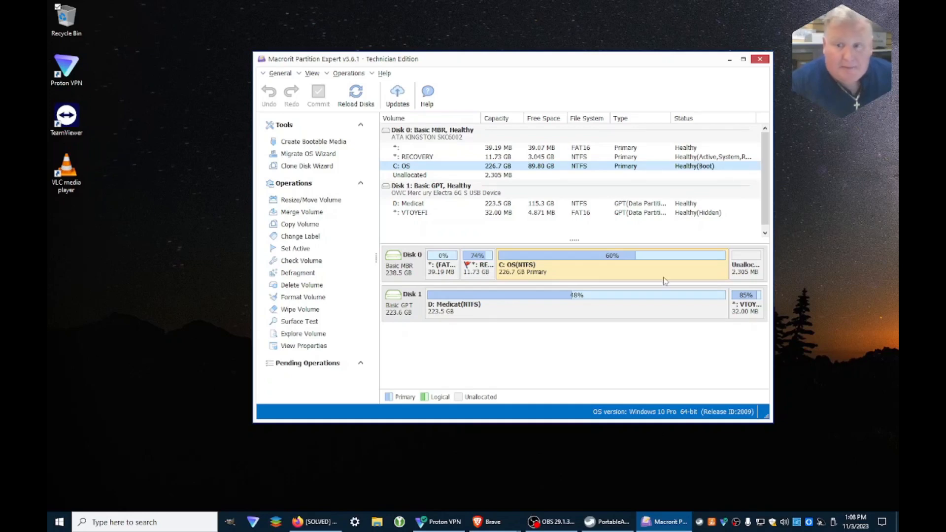